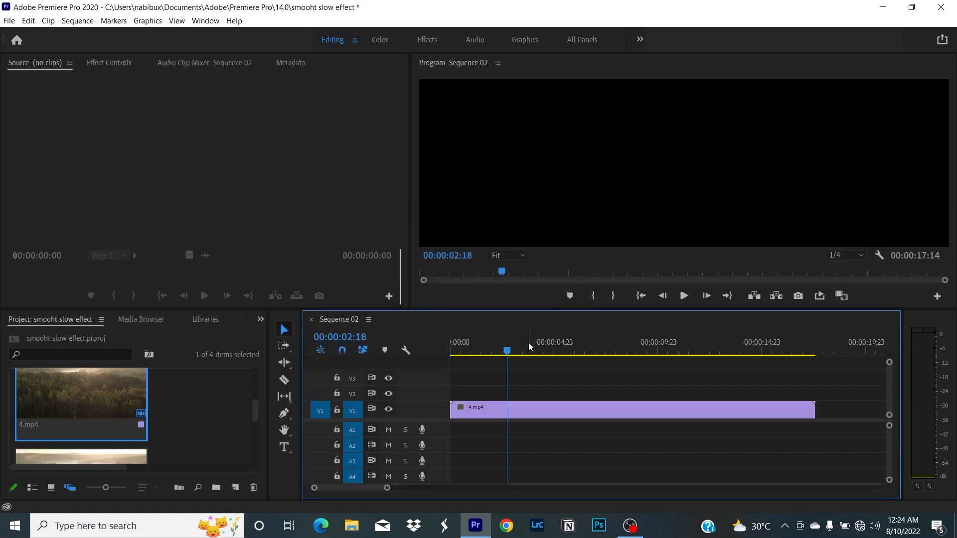
Trim 4.mp4 to end near 00:00:09 and expand the V1 track height
click(591, 343)
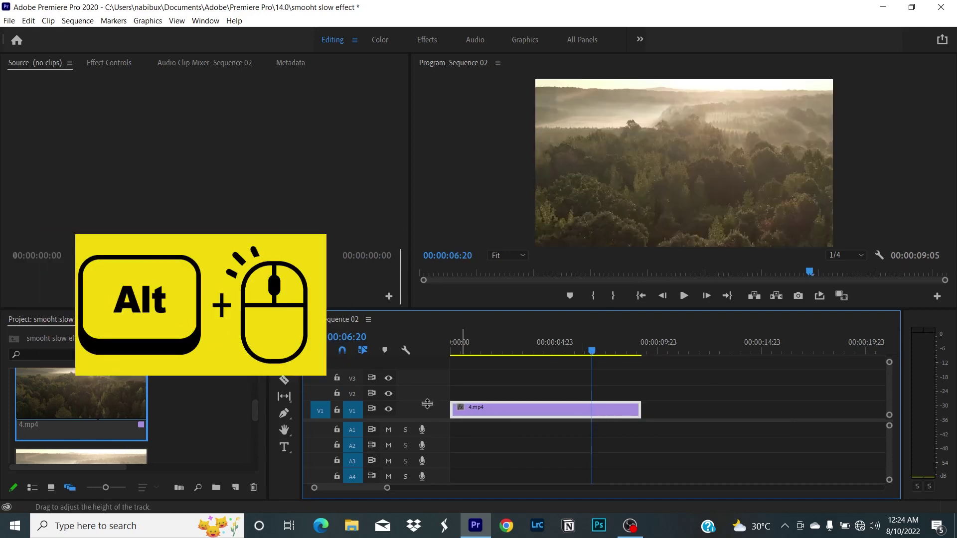
mouse_move(434, 415)
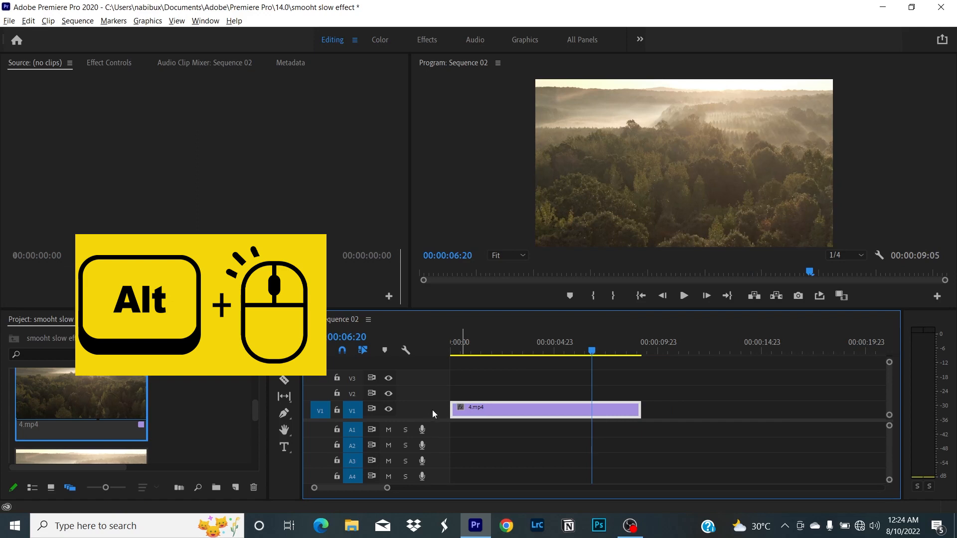
click(543, 409)
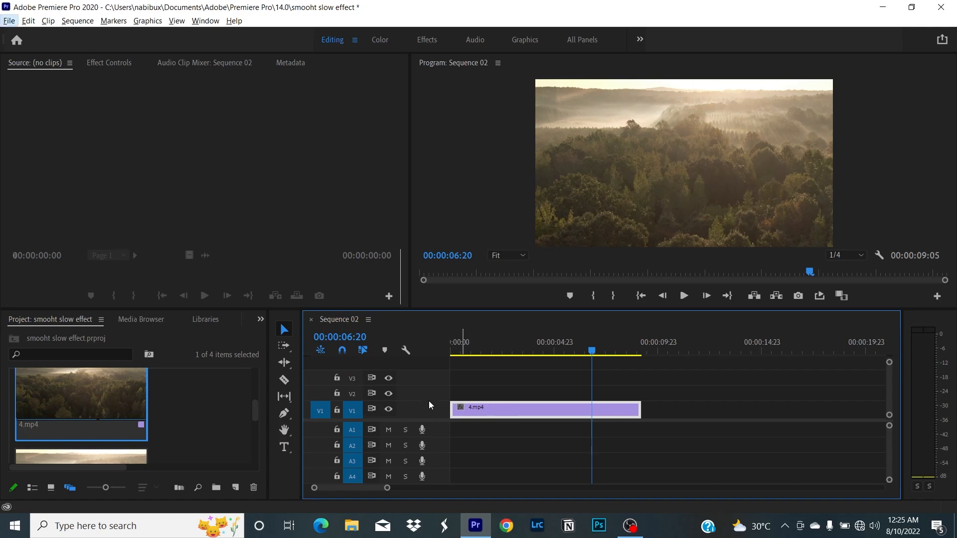
mouse_move(420, 377)
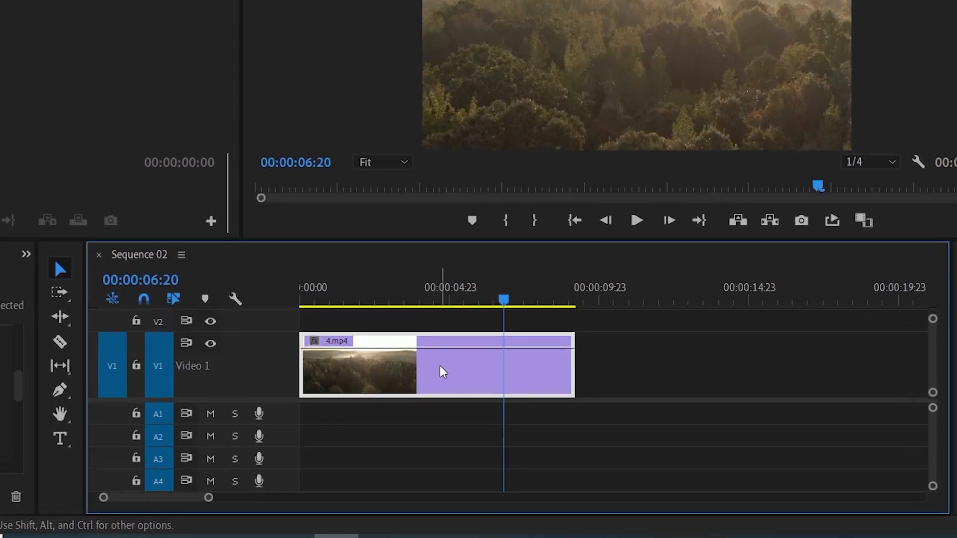
Show the clip's Time Remapping speed graph and position the playhead where the slowdown settles
right_click(443, 371)
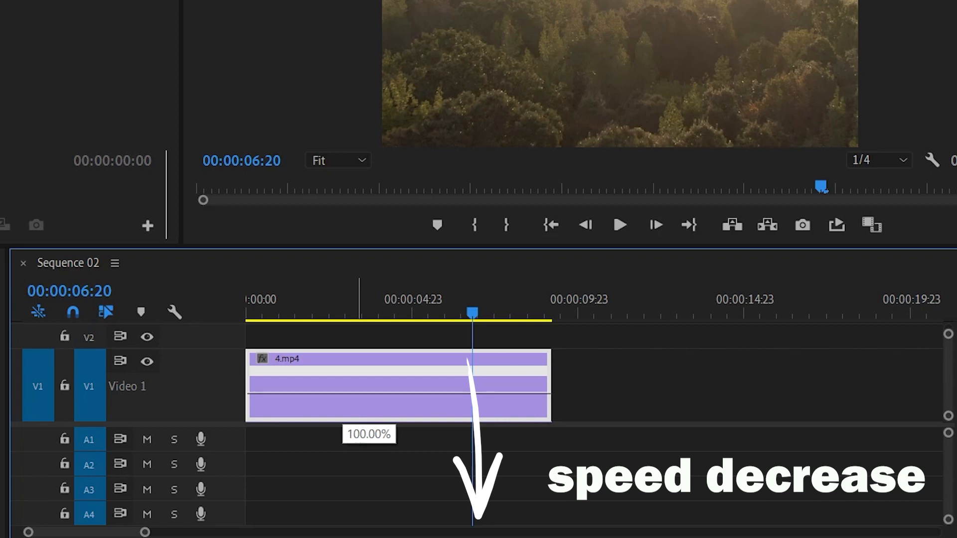
click(304, 313)
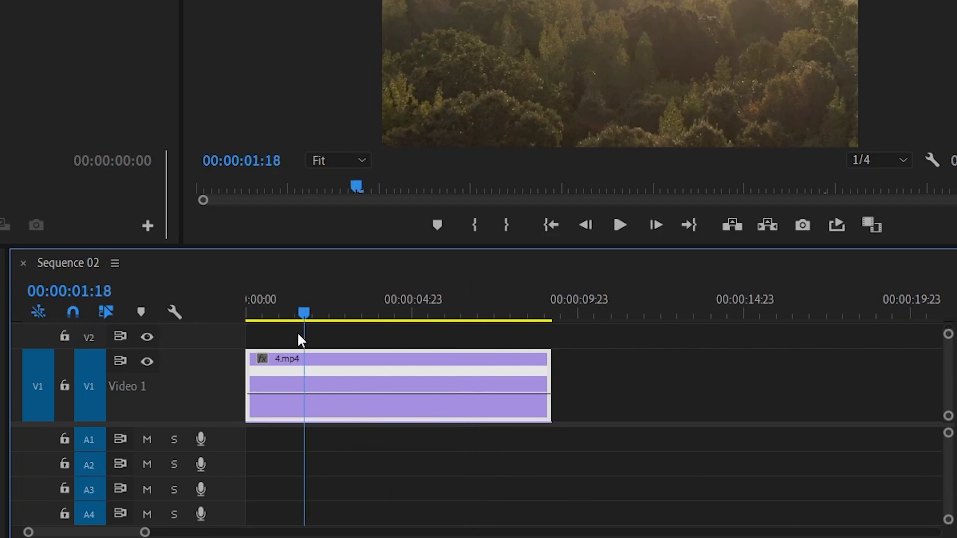
click(344, 313)
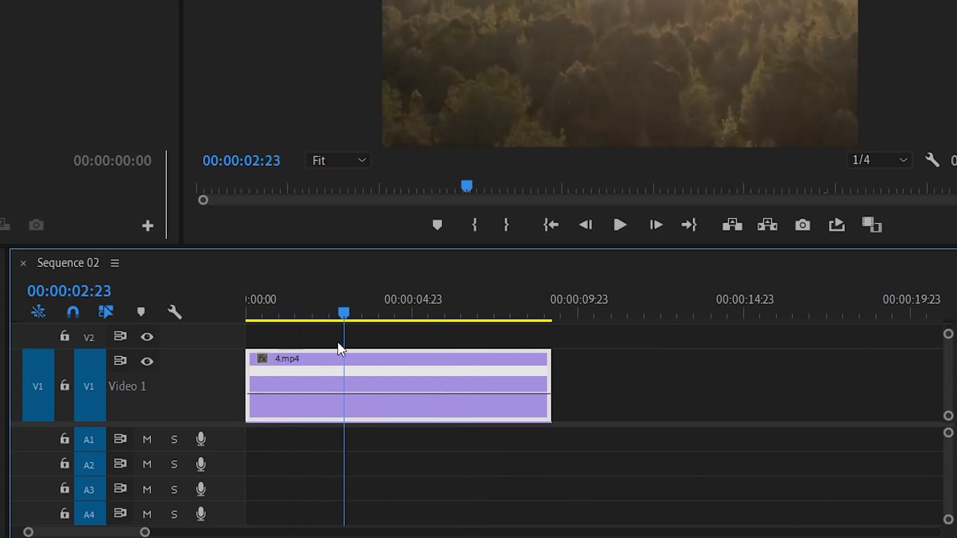
click(379, 312)
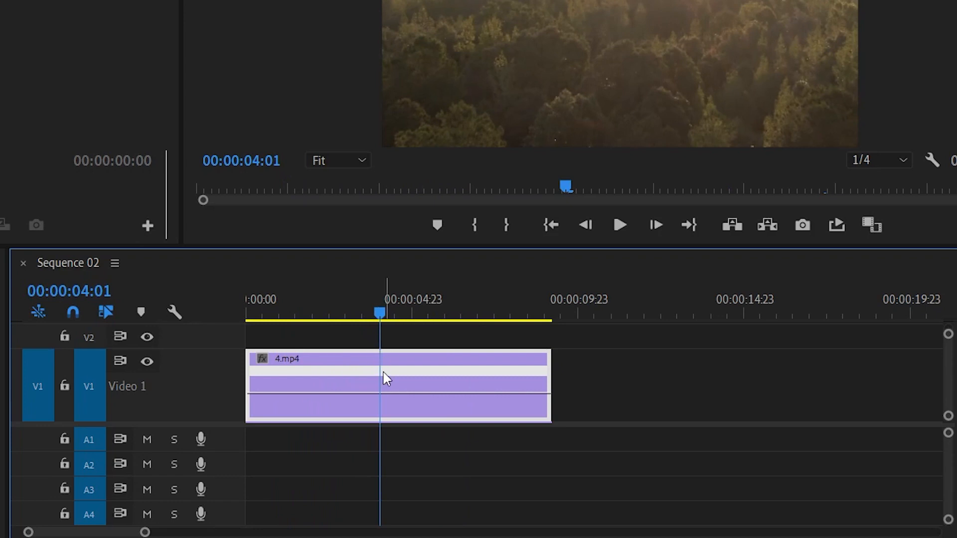
mouse_move(390, 400)
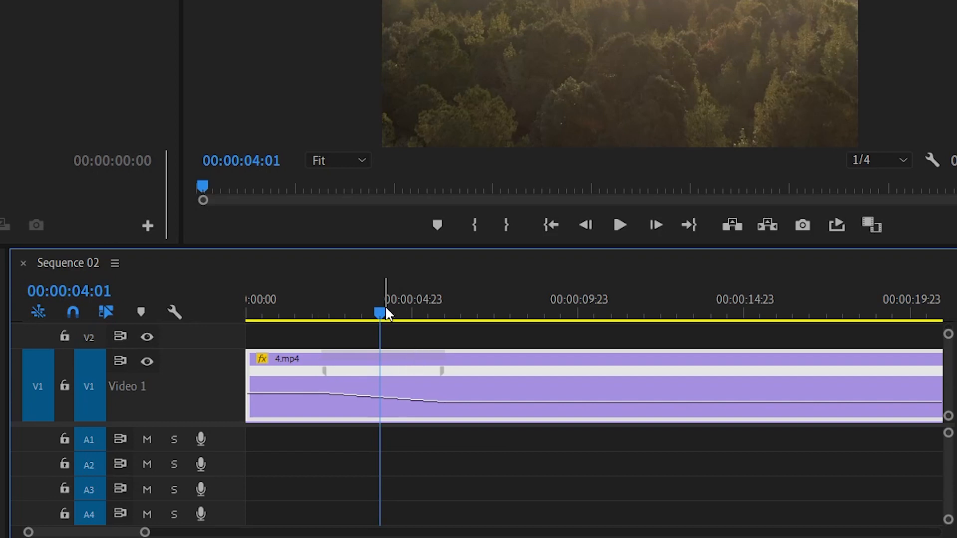
Razor the clip at the slowdown point, delete the slow tail, and duplicate the clip after it
click(467, 310)
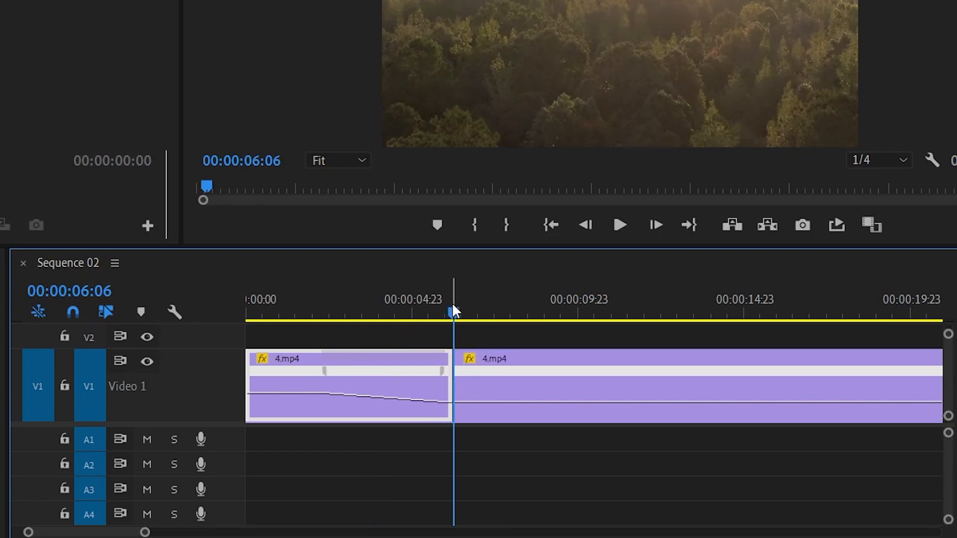
click(561, 394)
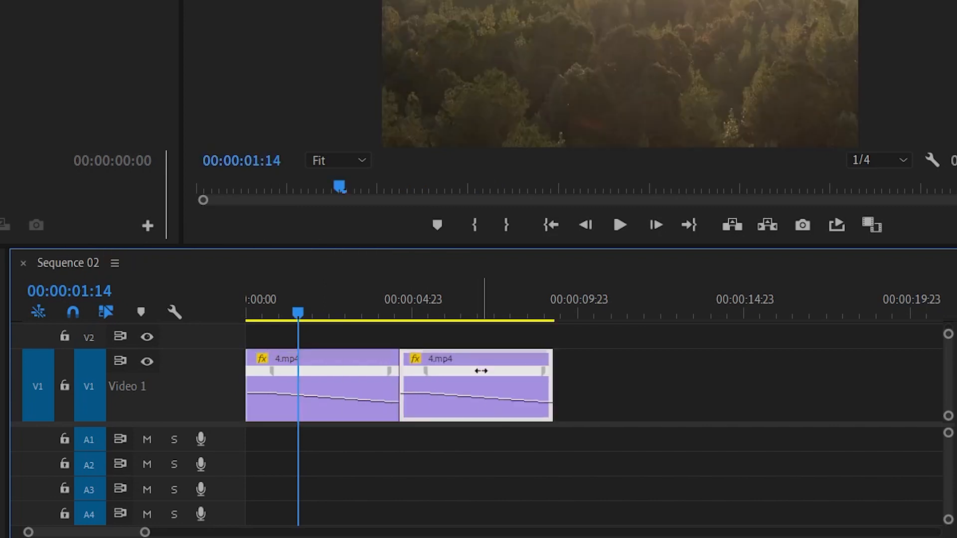
Set the duplicate clip to Reverse Speed with Optical Flow interpolation in Speed/Duration
right_click(477, 385)
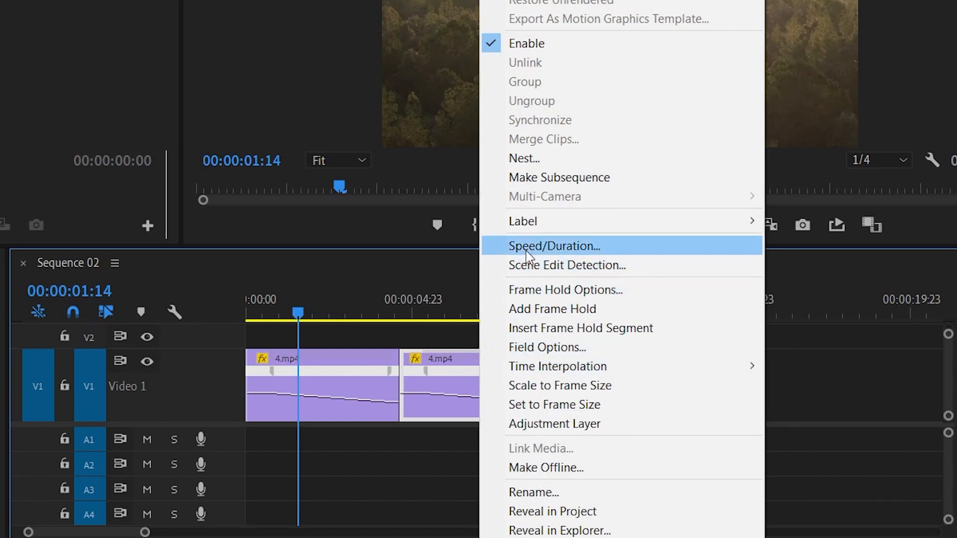
click(553, 245)
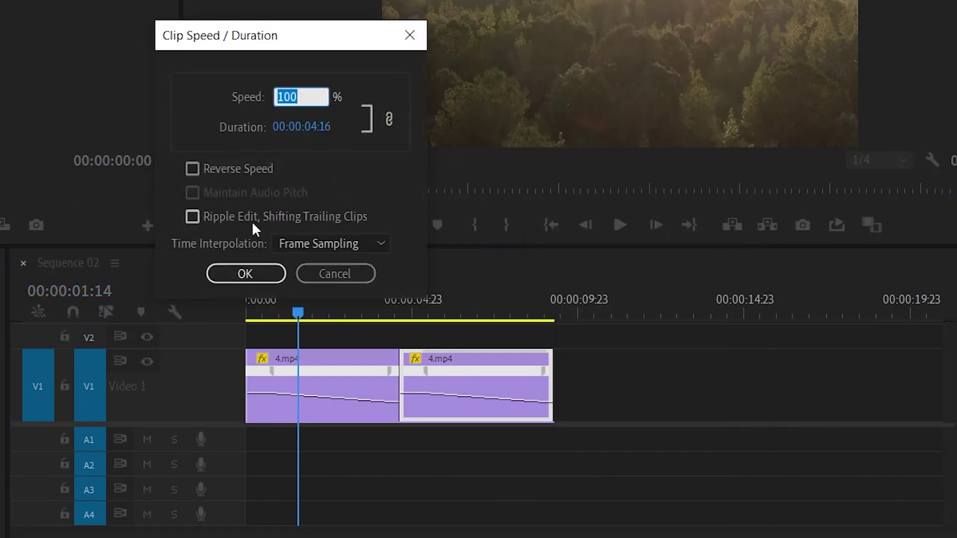
click(331, 243)
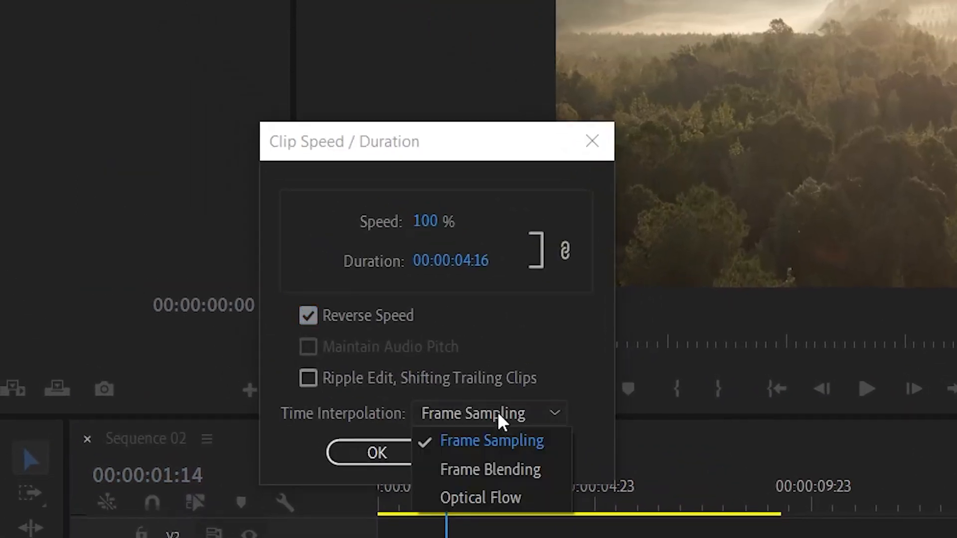
click(479, 498)
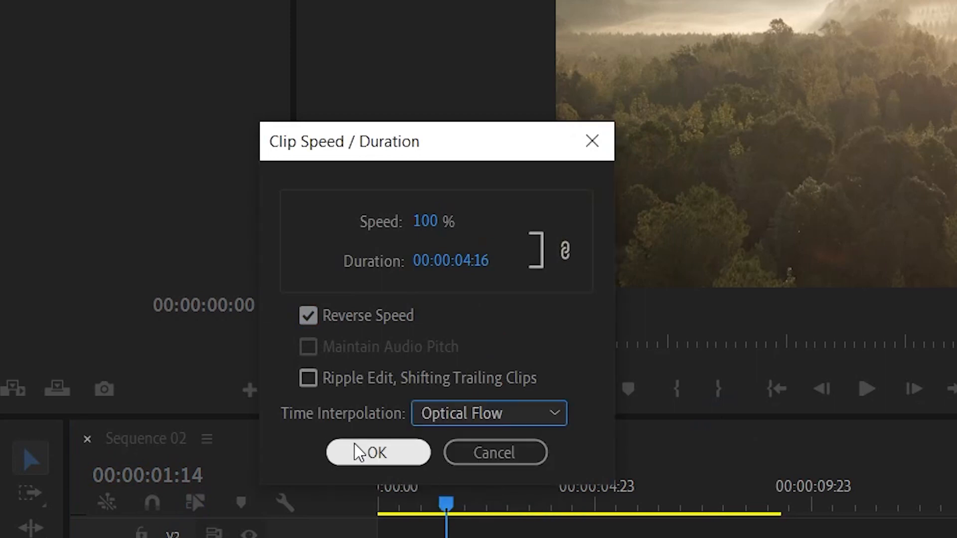
click(377, 452)
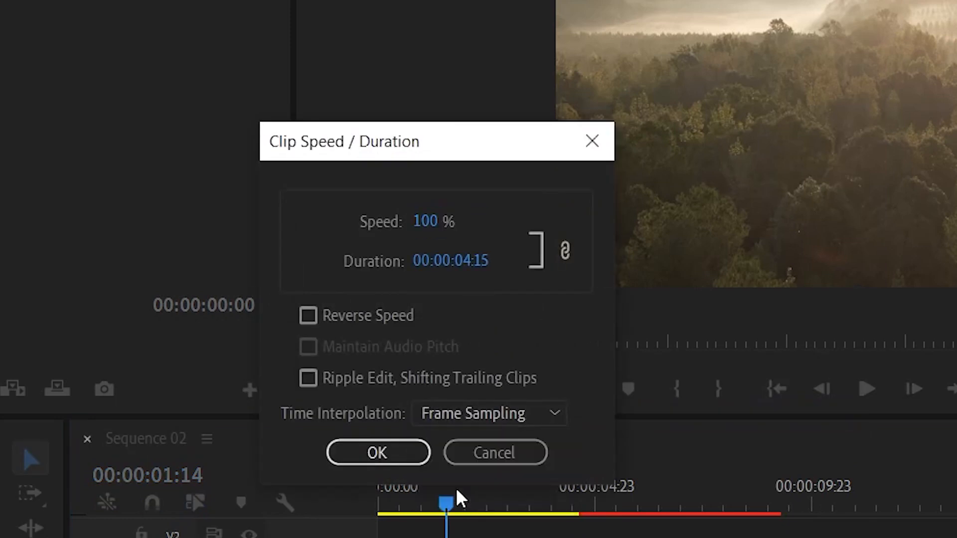
Give the first clip Optical Flow time interpolation as well
click(488, 412)
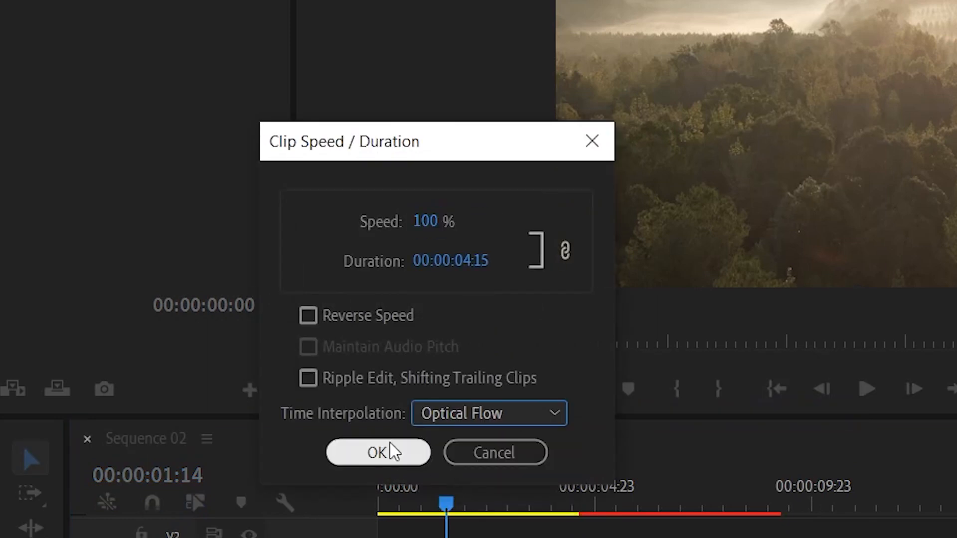
click(378, 453)
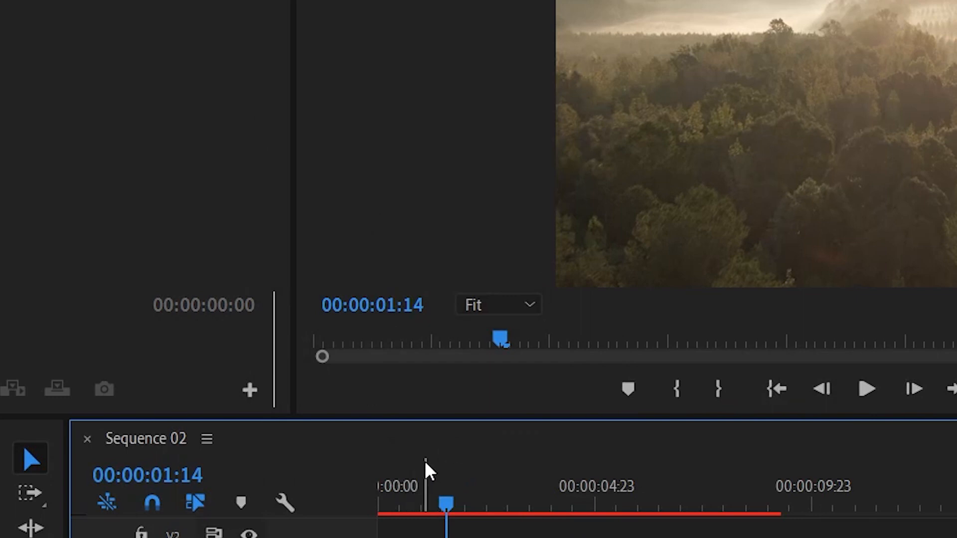